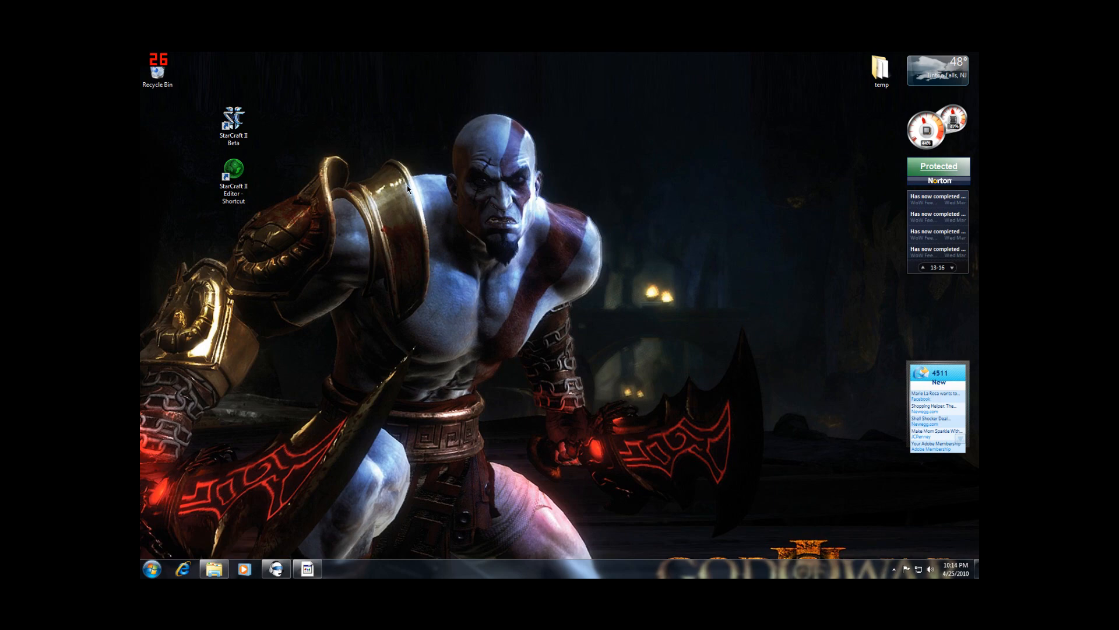
Step: Launch the StarCraft II Editor from its desktop shortcut
click(233, 175)
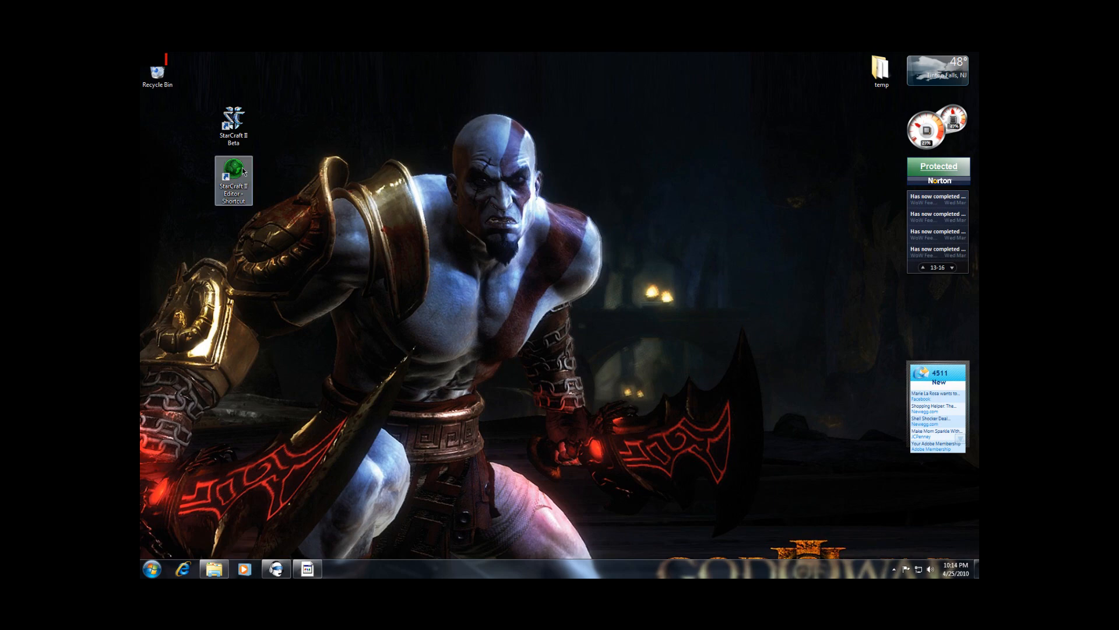
double_click(233, 176)
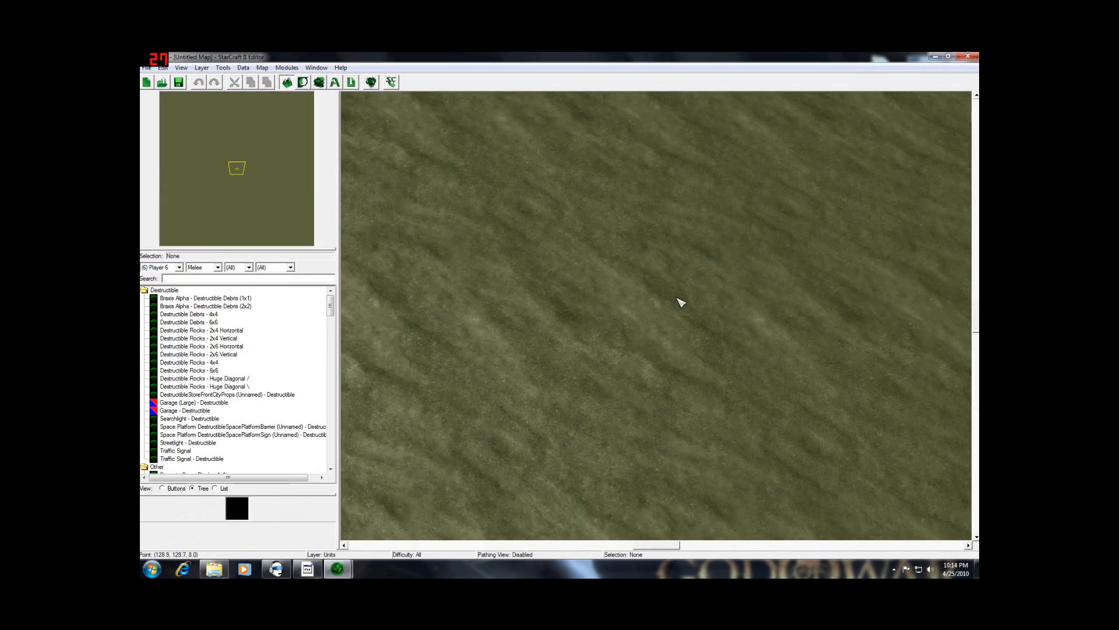
mouse_move(617, 369)
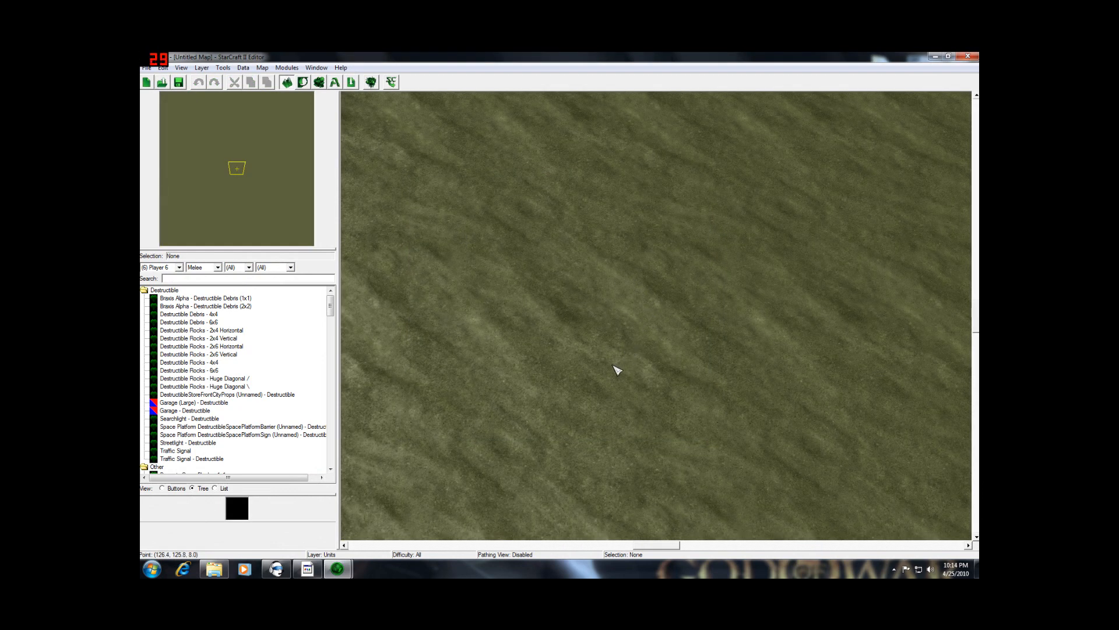
mouse_move(603, 367)
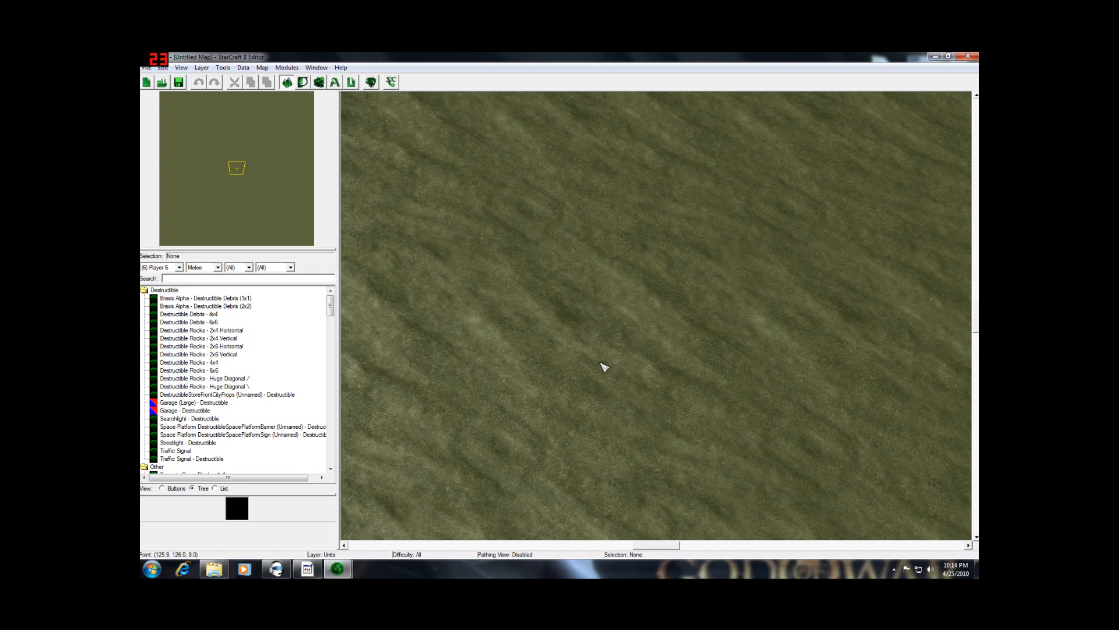
mouse_move(483, 289)
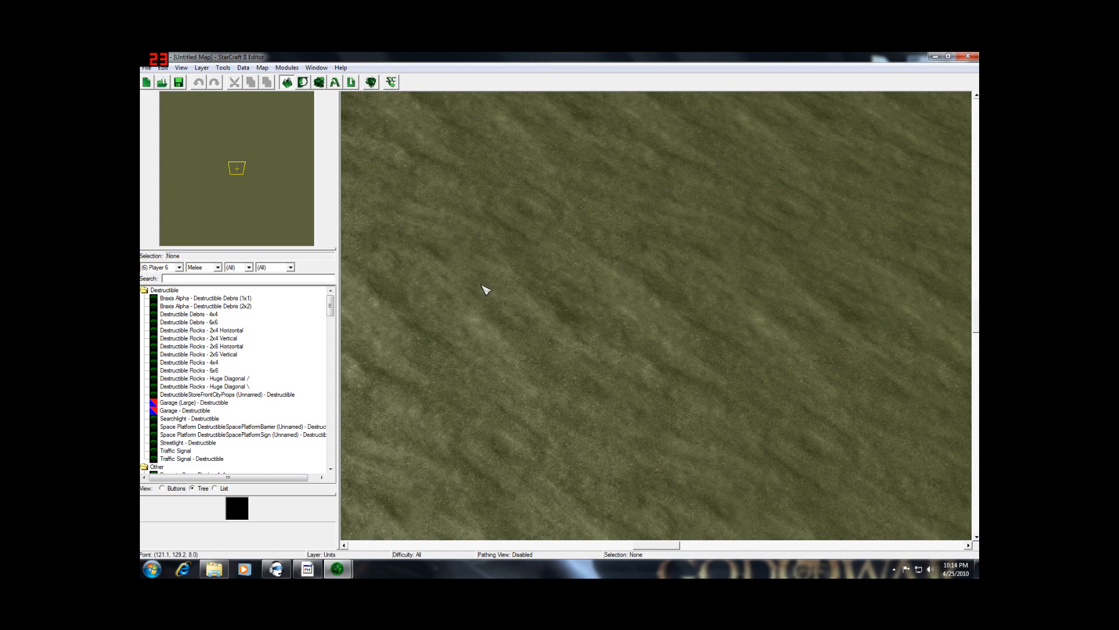
mouse_move(518, 284)
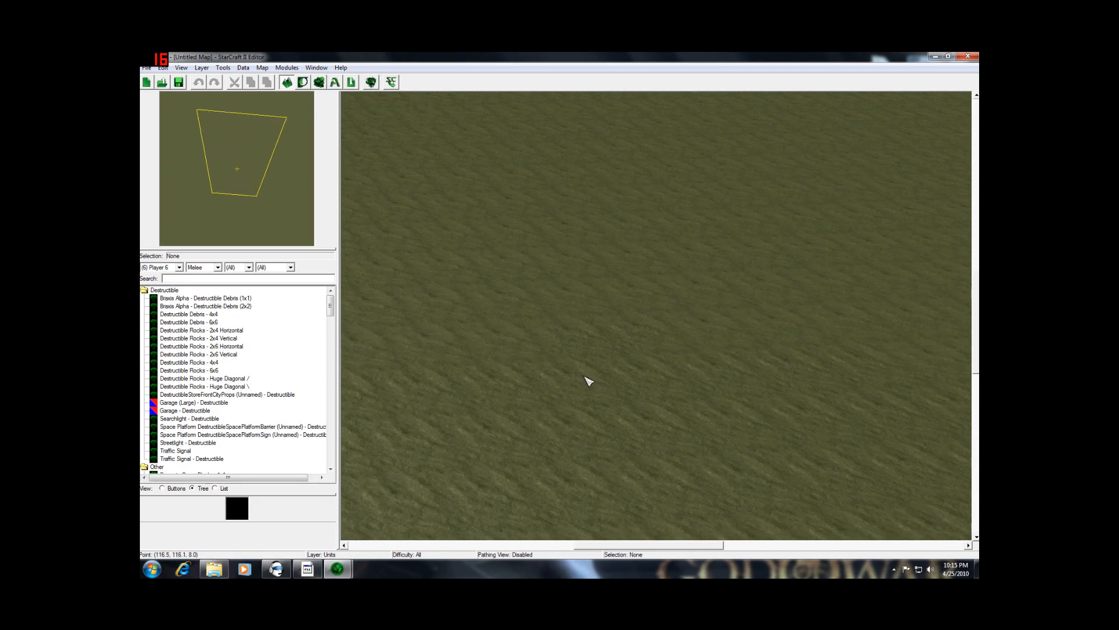
mouse_move(325, 336)
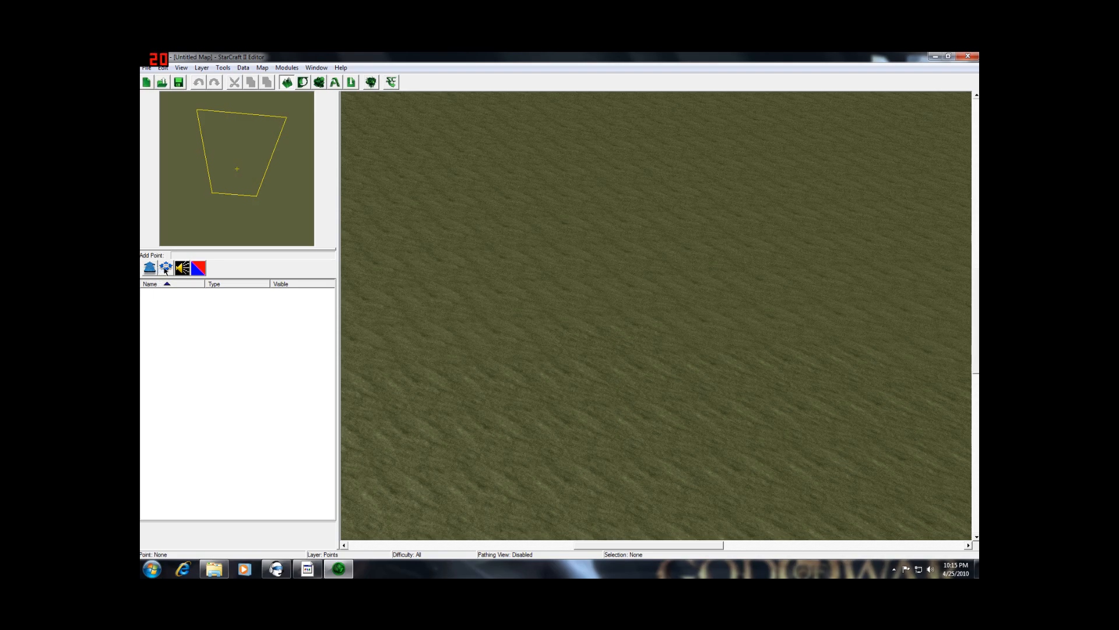
Step: Place Start Location 001 on the left and Start Location 002 on the right
click(202, 67)
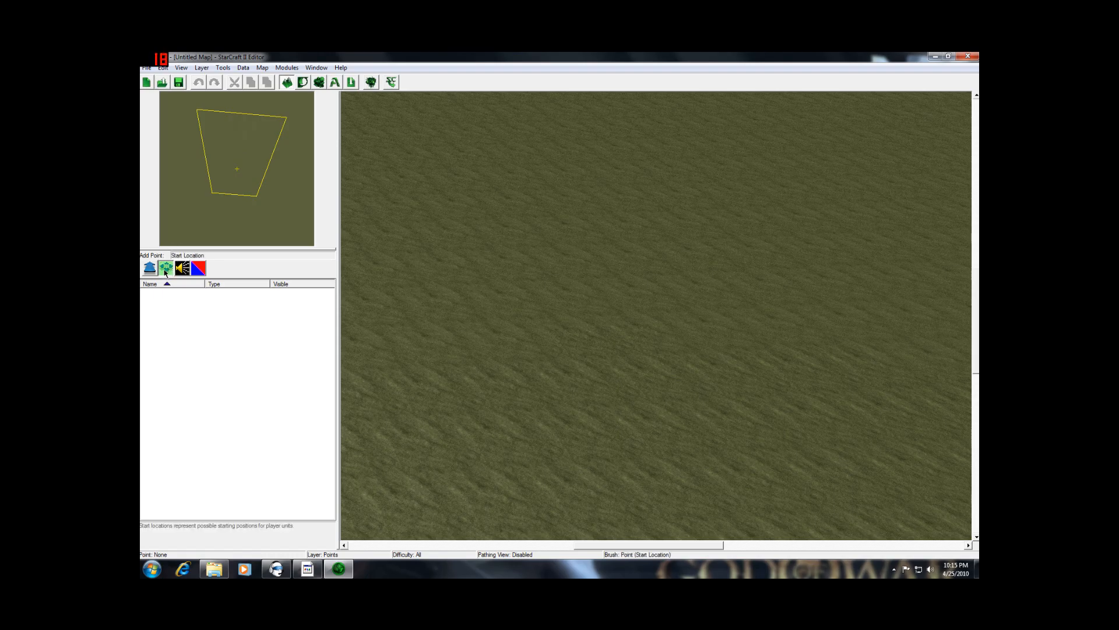
mouse_move(492, 370)
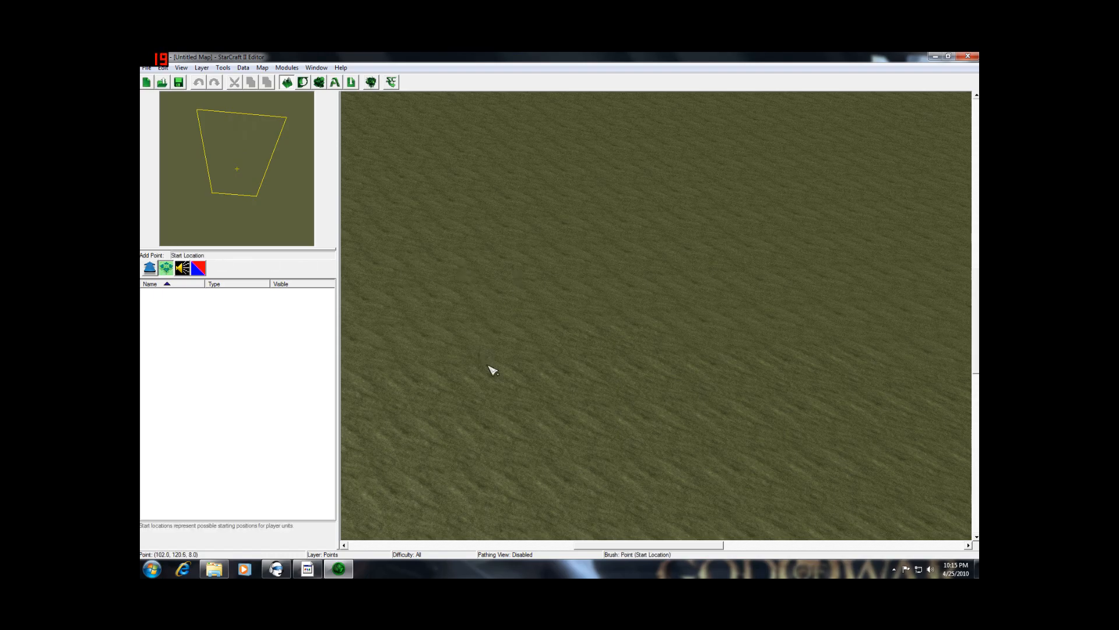
mouse_move(530, 365)
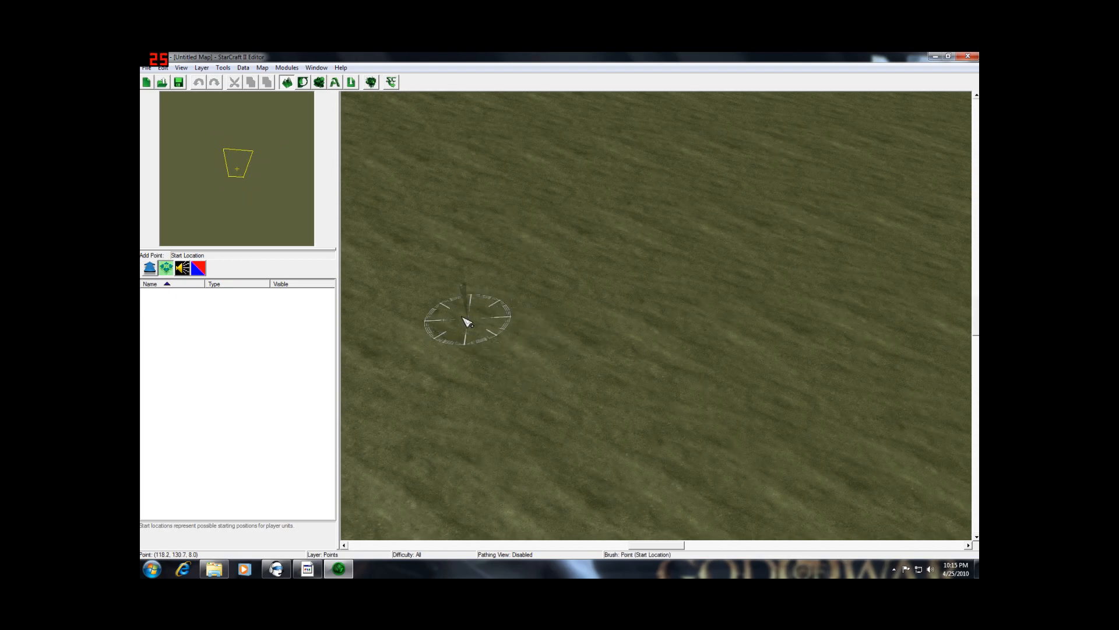
click(468, 319)
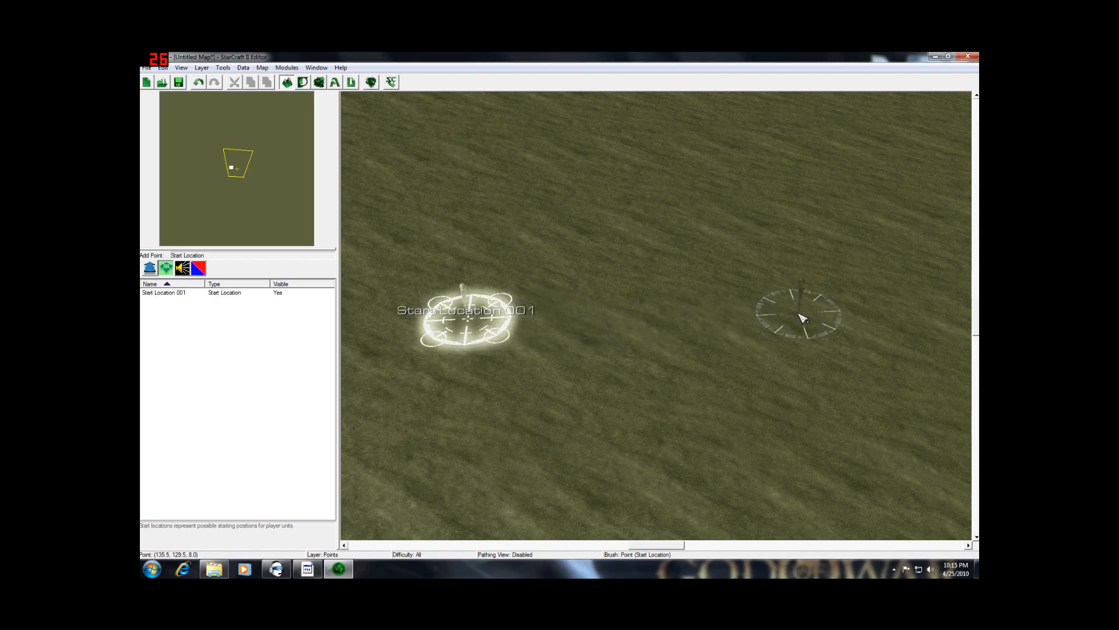
click(801, 316)
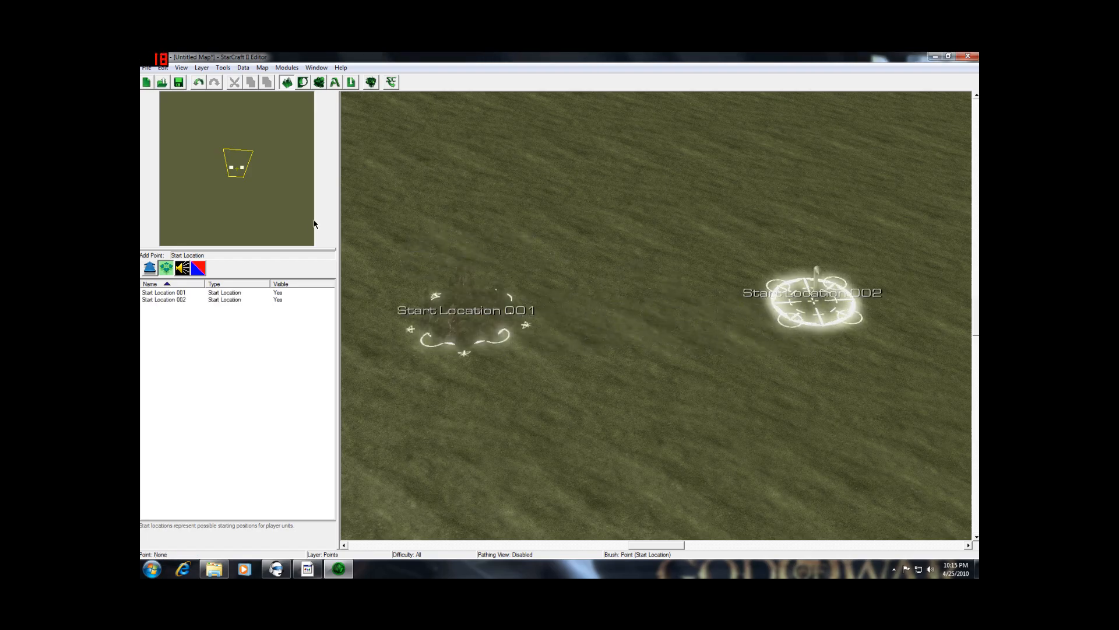
mouse_move(536, 337)
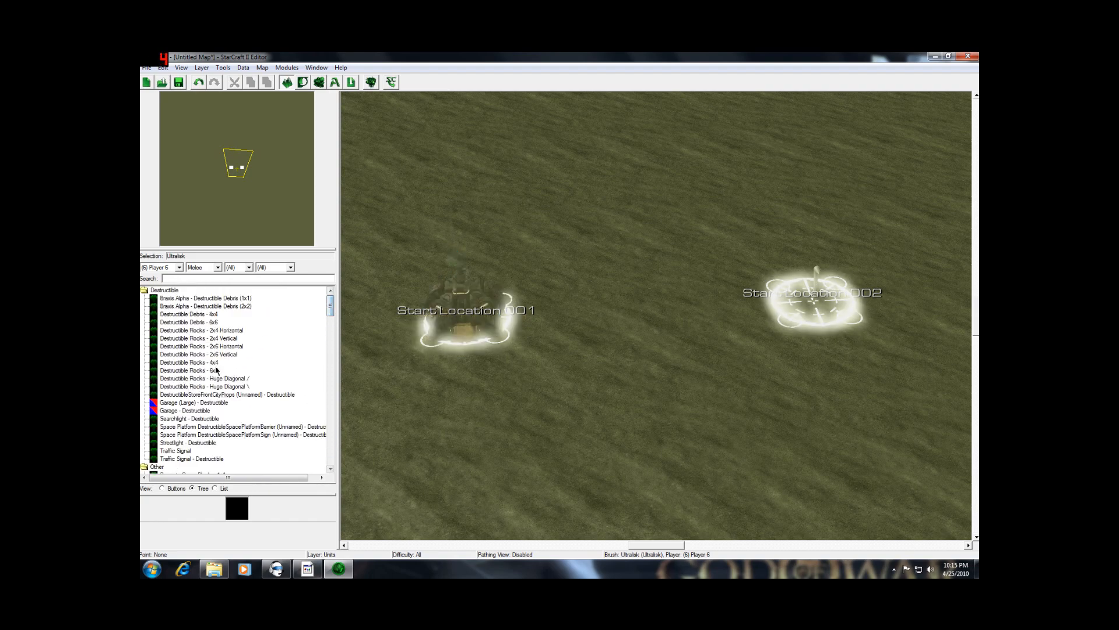
Step: Place rich mineral fields below the second start location and pick the Rich Vespene Geyser
scroll(down, 3)
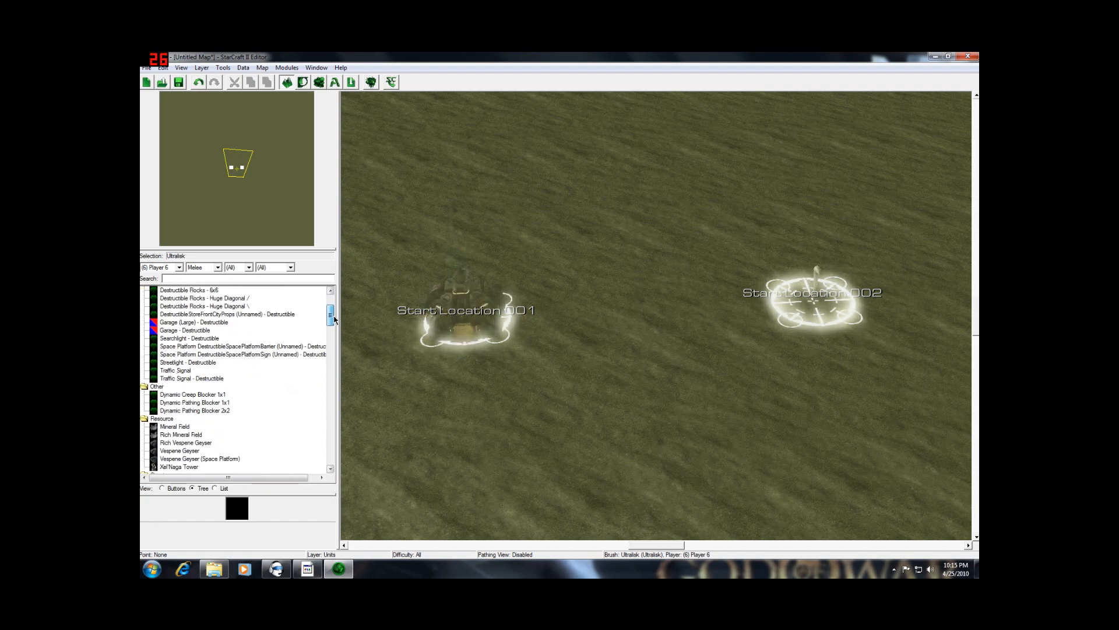
scroll(down, 3)
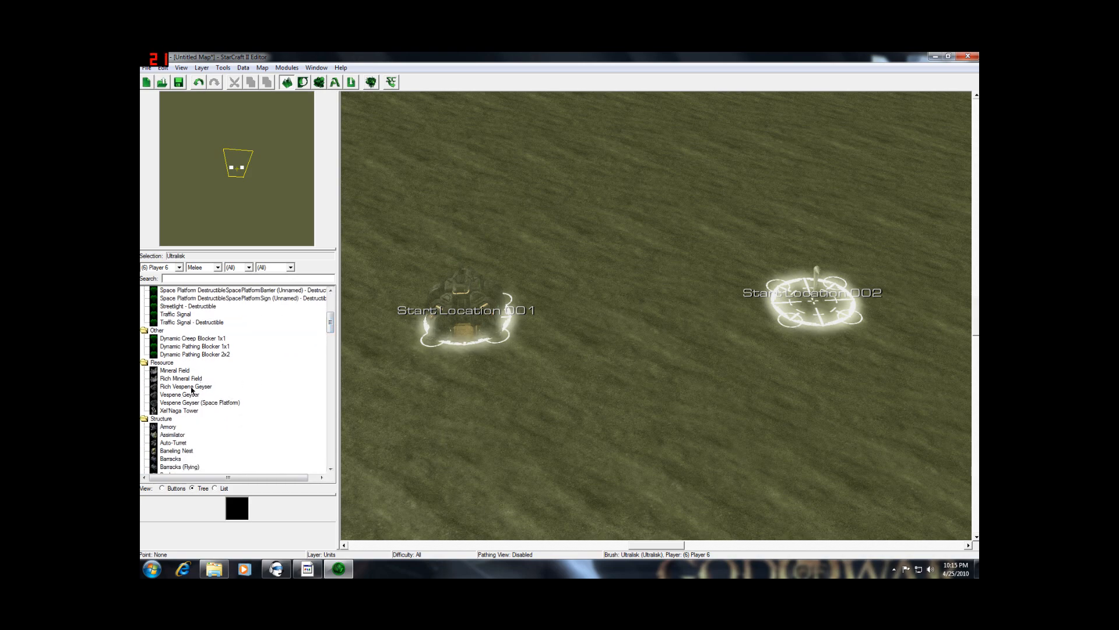
click(185, 386)
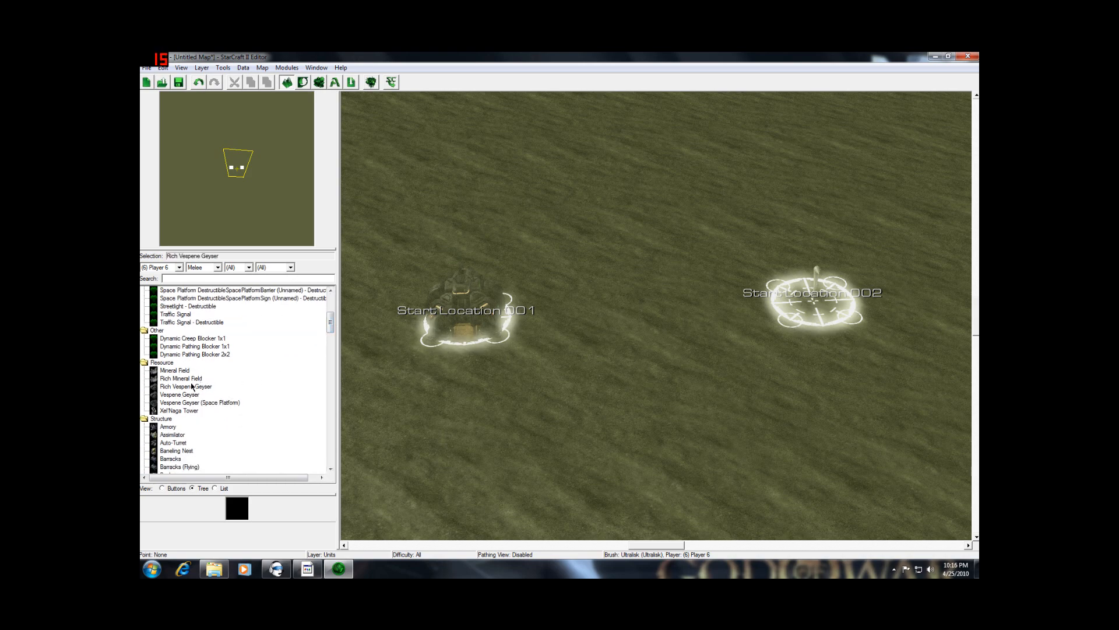
click(182, 378)
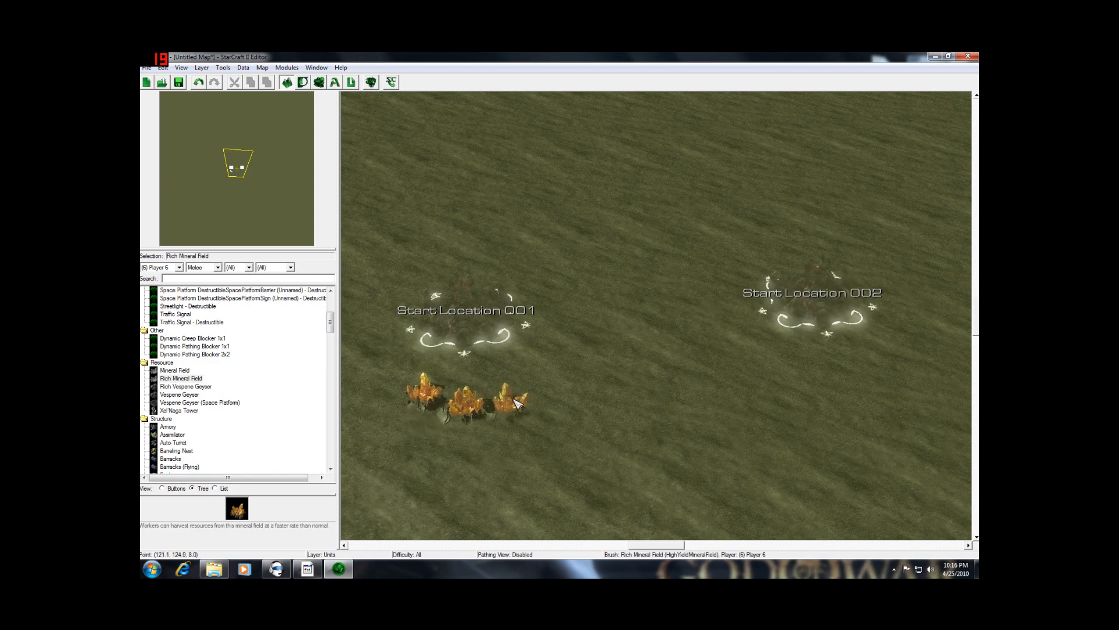
click(807, 389)
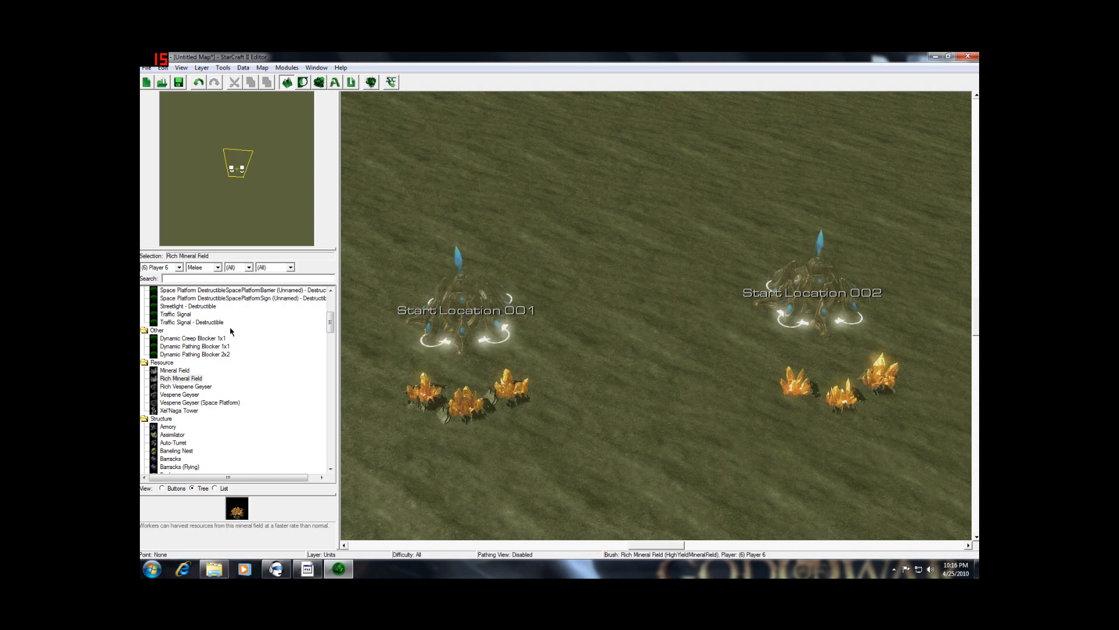
click(185, 386)
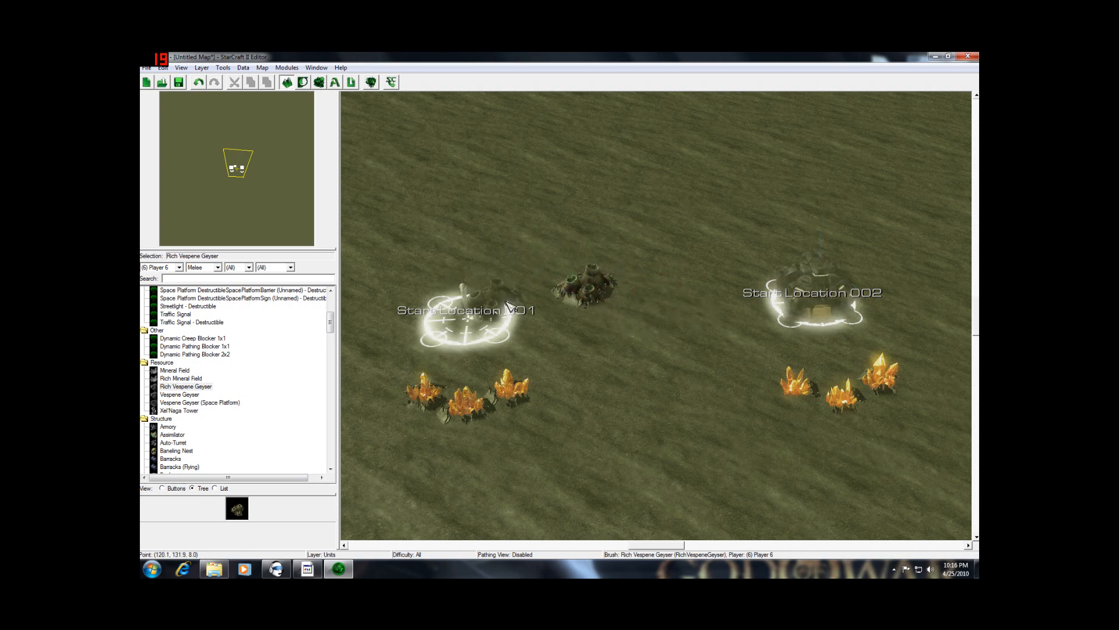
mouse_move(490, 315)
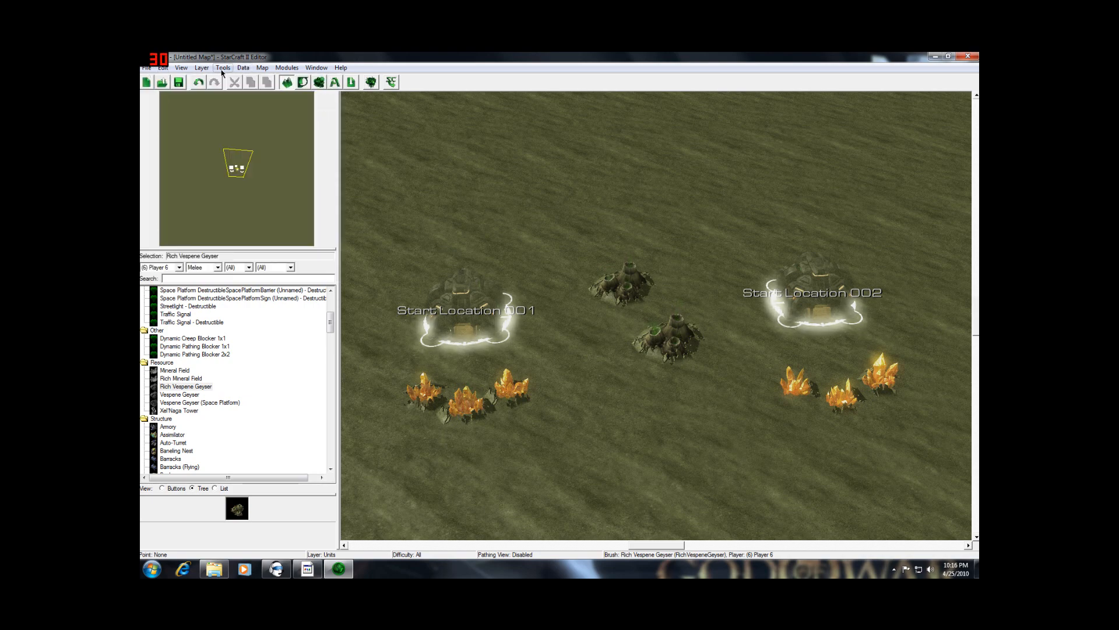
Step: In Player Properties, set Player 2's control to Computer and confirm with OK
click(262, 67)
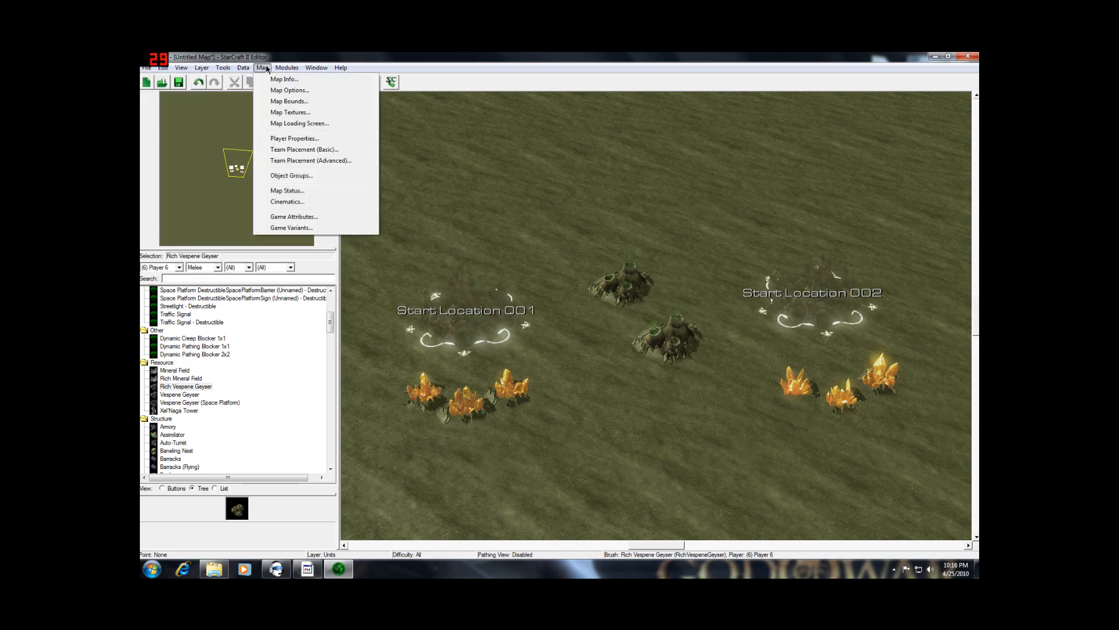
click(294, 138)
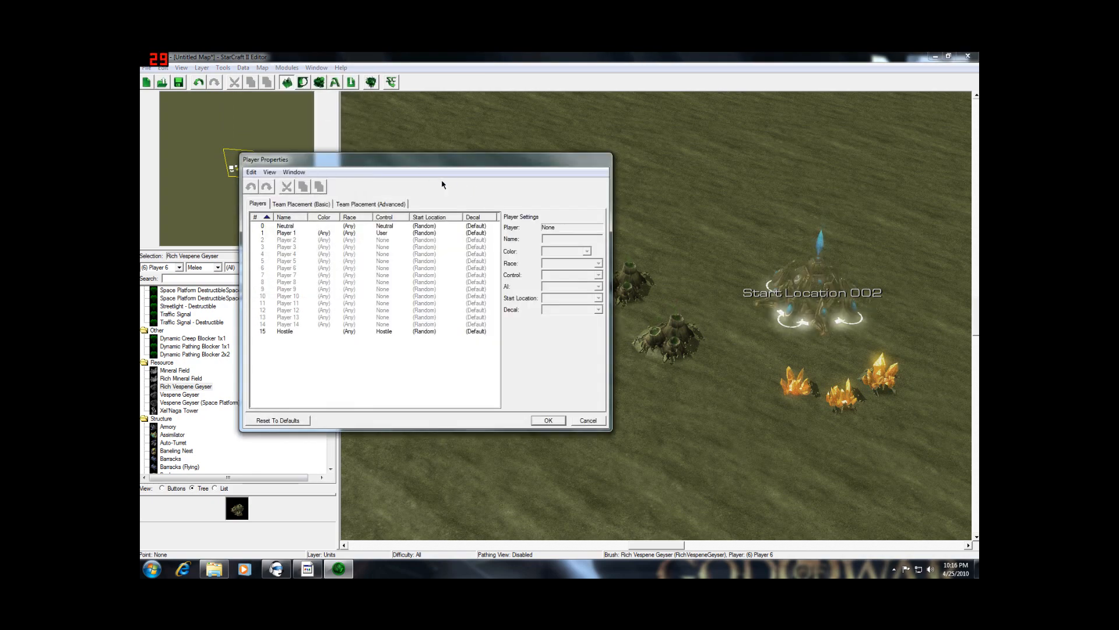
mouse_move(292, 246)
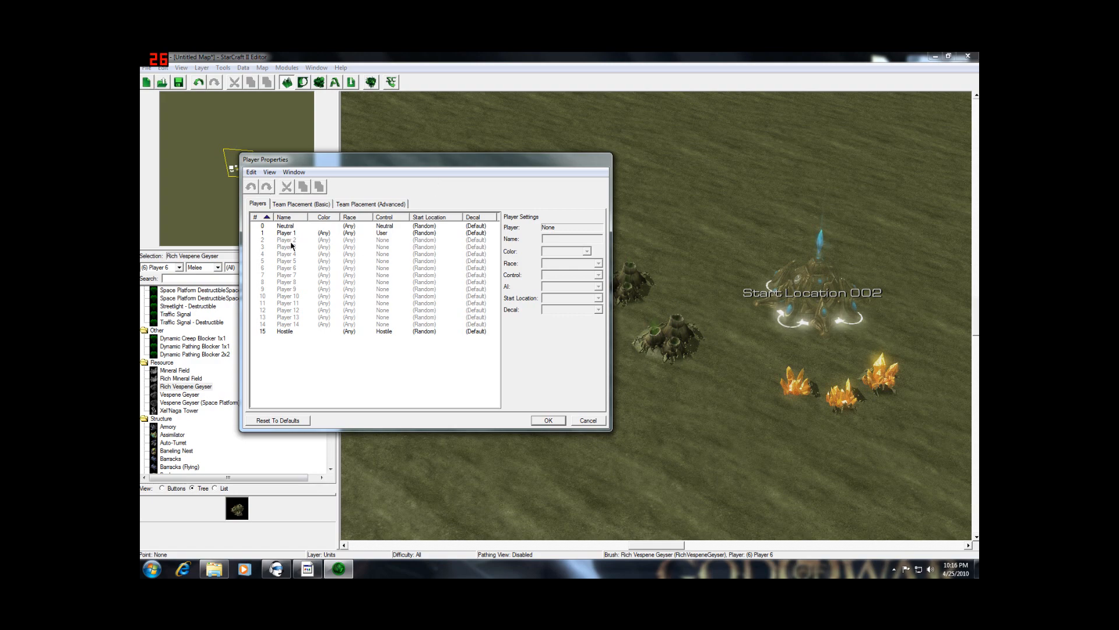
click(599, 274)
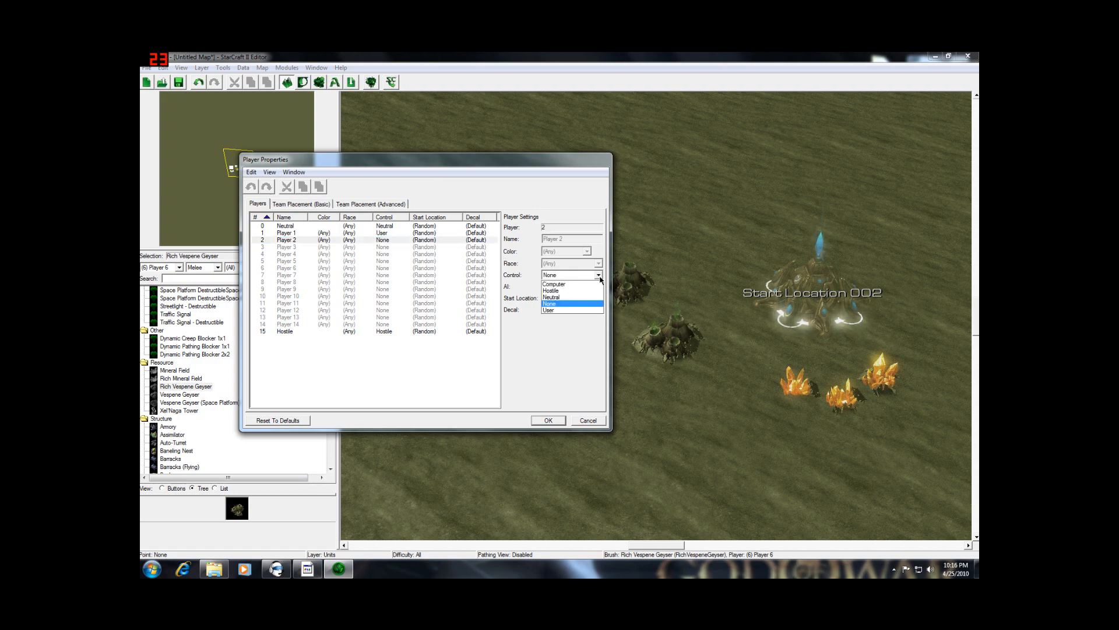
click(553, 284)
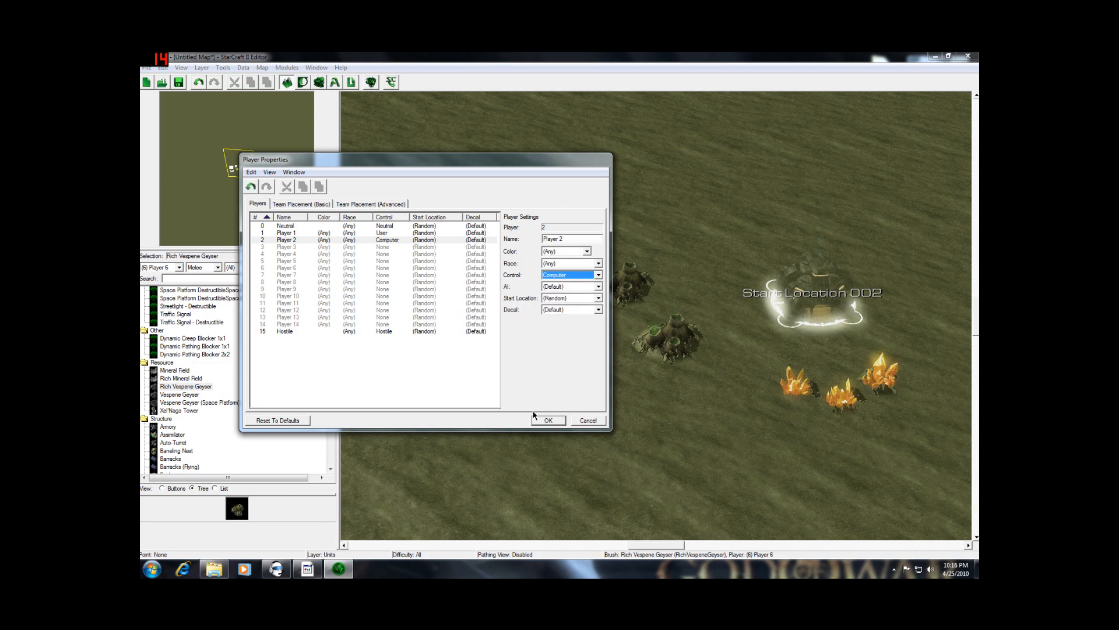
click(548, 420)
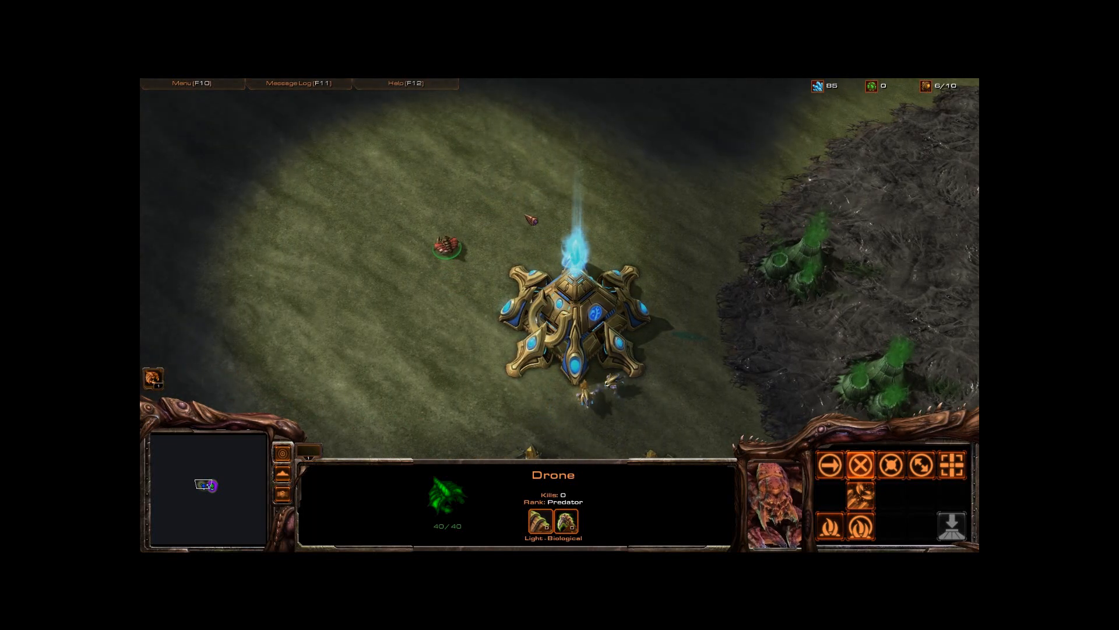
Step: Scroll the test game view right to see the enemy Zerg base
scroll(right, 3)
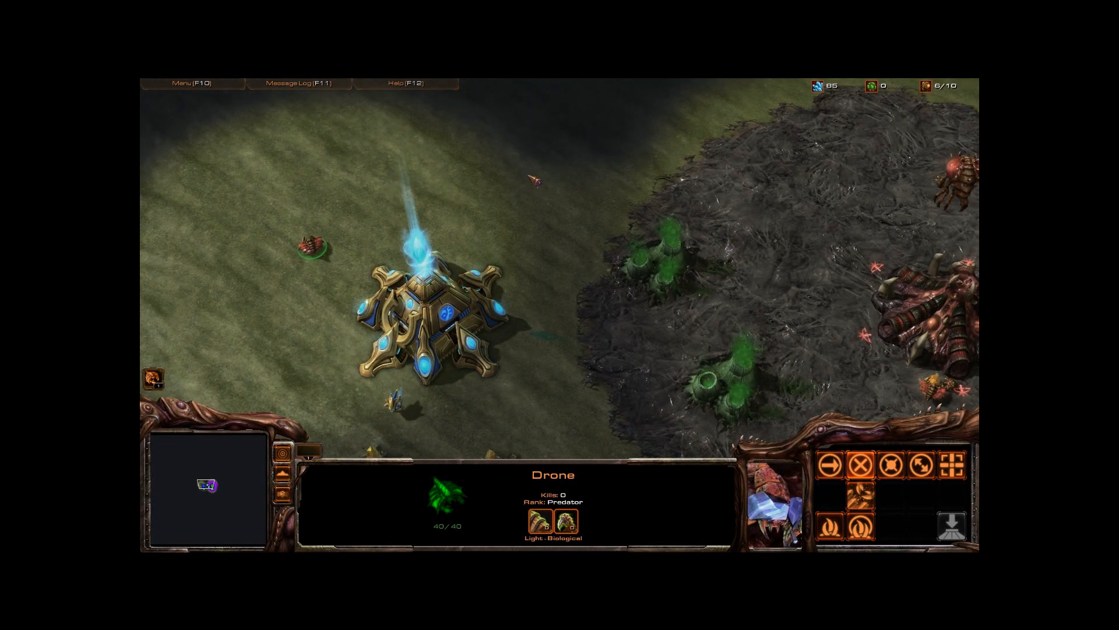